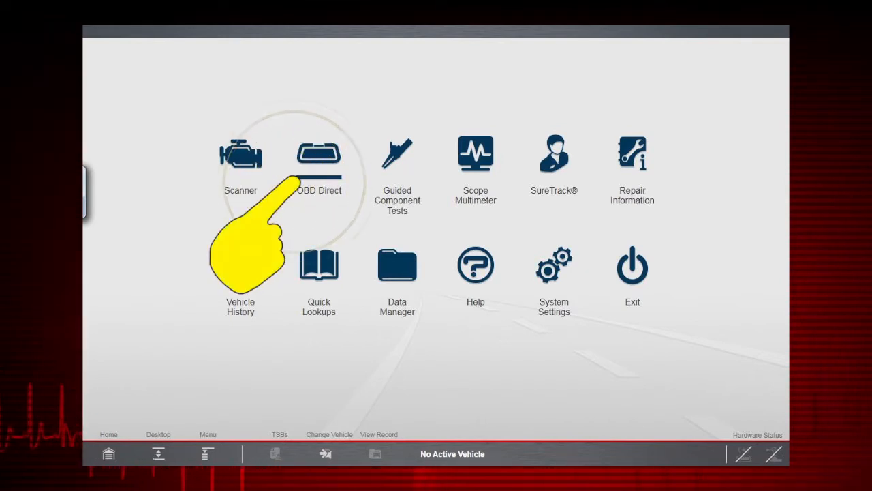
Step: Open OBD Direct from the home screen to reach the Select Mode screen
click(318, 157)
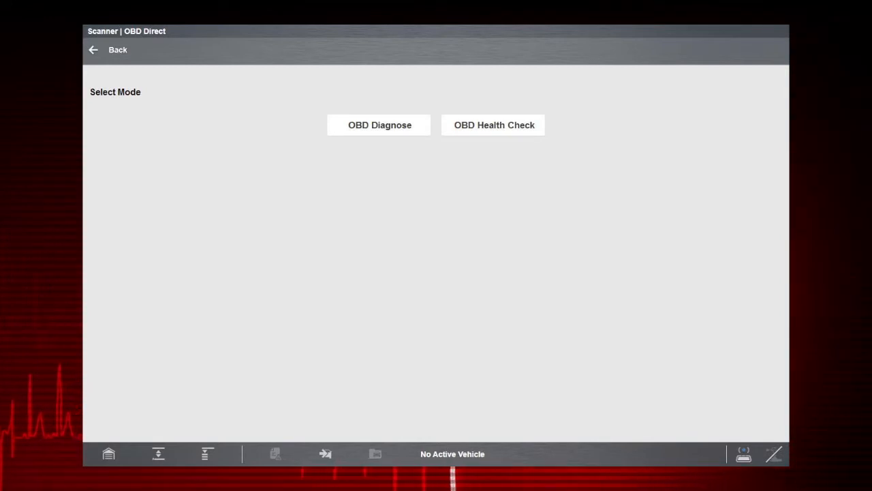
click(494, 124)
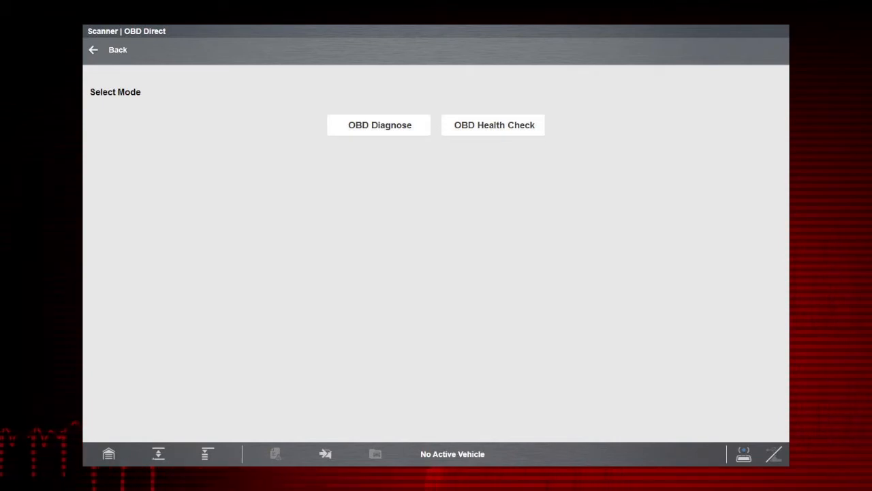
Step: Choose OBD Diagnose and wait for the Select Service menu
click(380, 125)
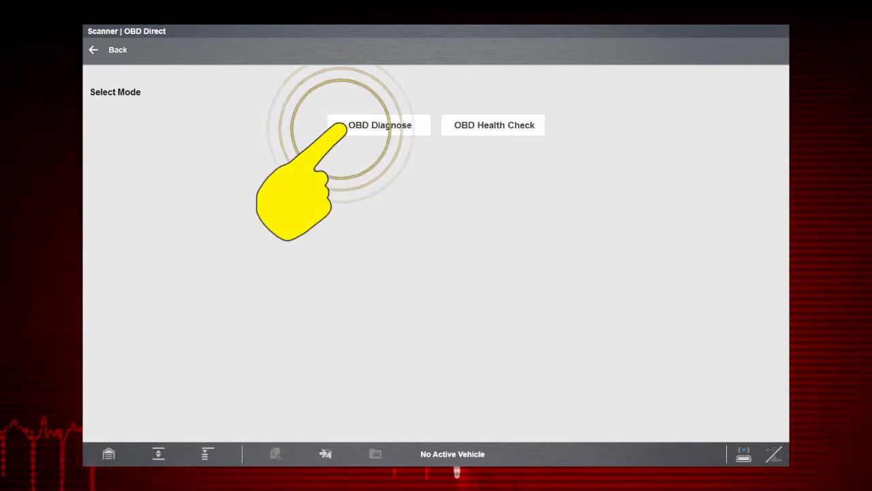
click(380, 125)
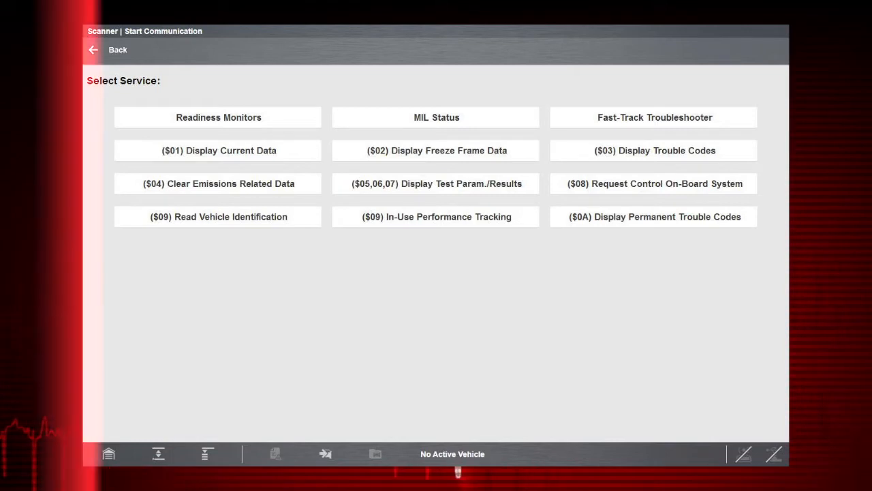
click(218, 116)
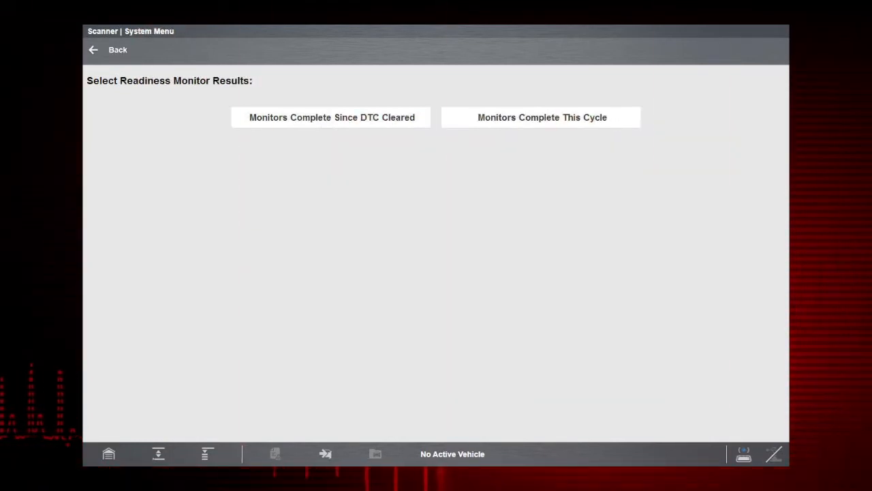
click(332, 117)
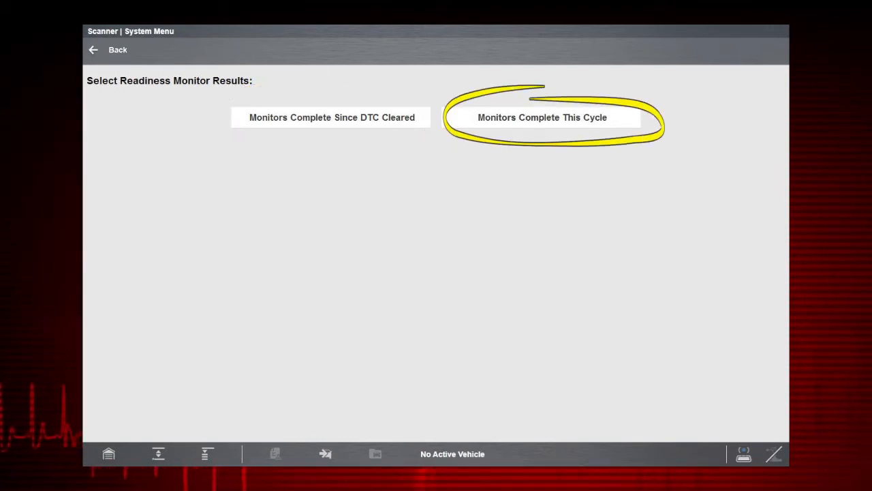
click(542, 117)
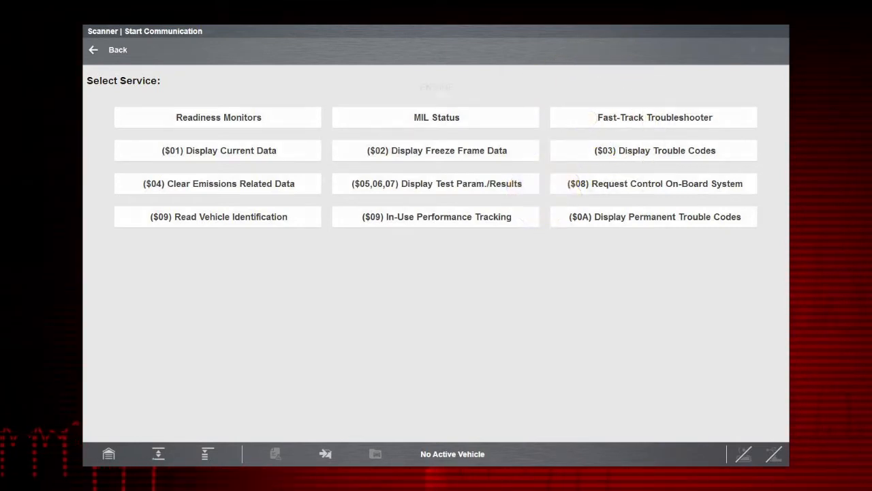
Step: View the Generic Drive Cycle under ENGINE Tests and Procedures, then go back to ENGINE
click(654, 117)
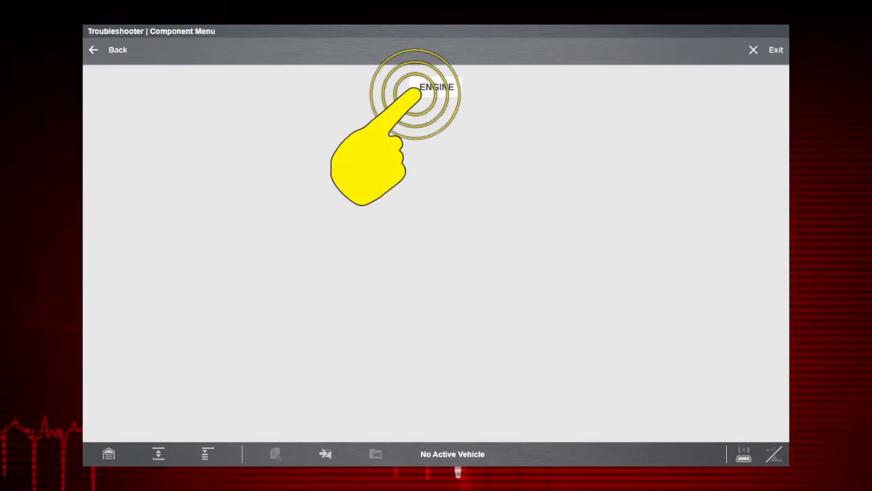
click(436, 86)
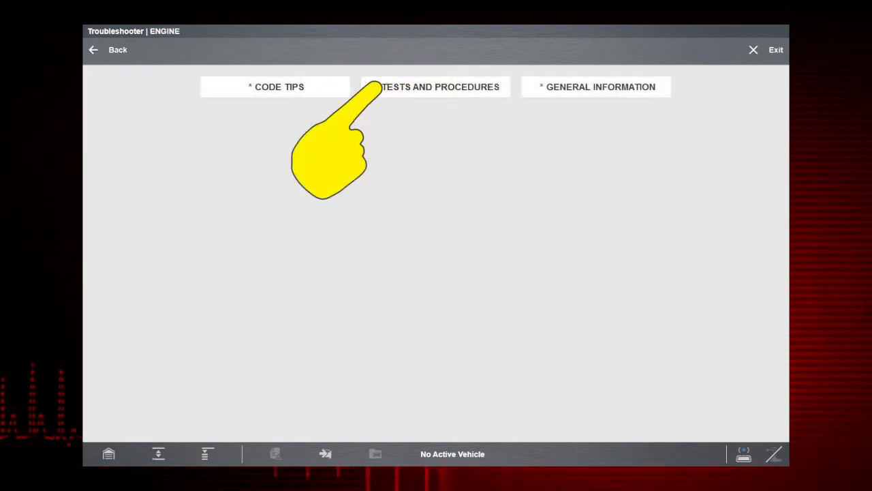
click(435, 86)
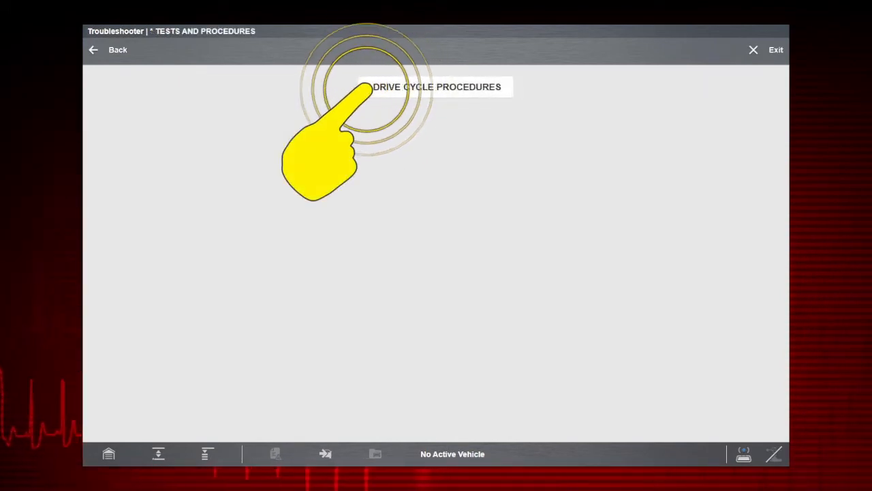
click(436, 86)
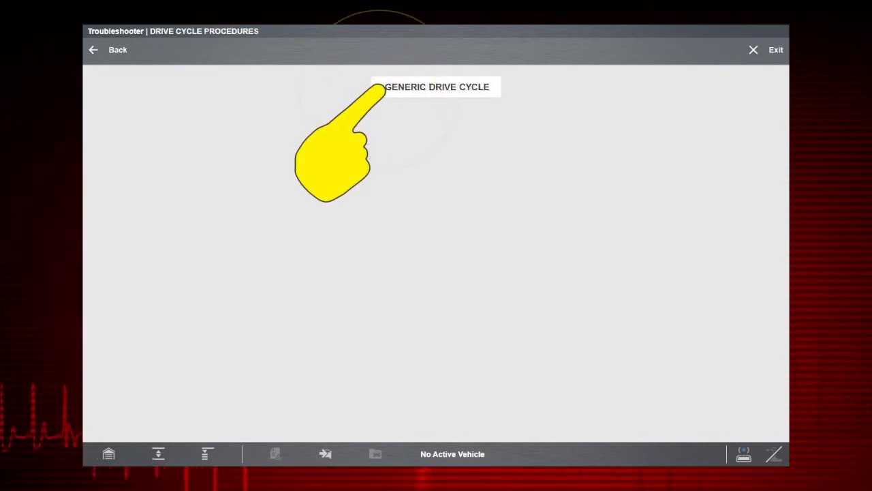
click(437, 86)
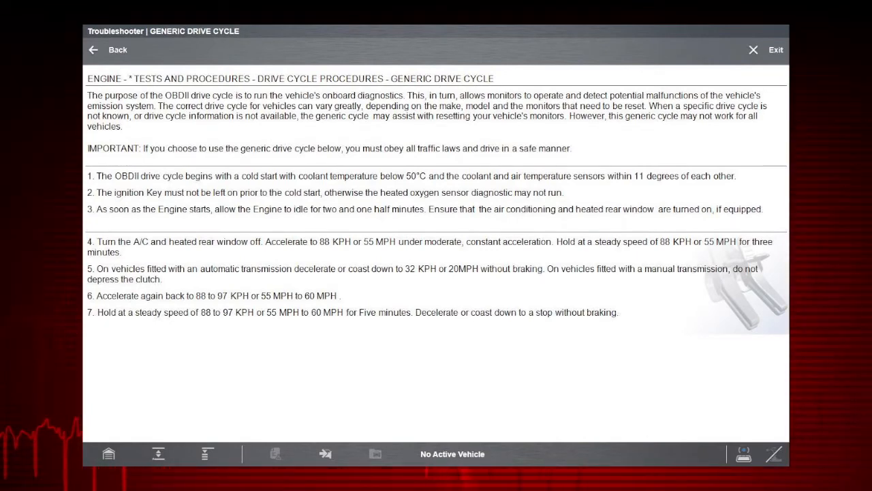
click(108, 49)
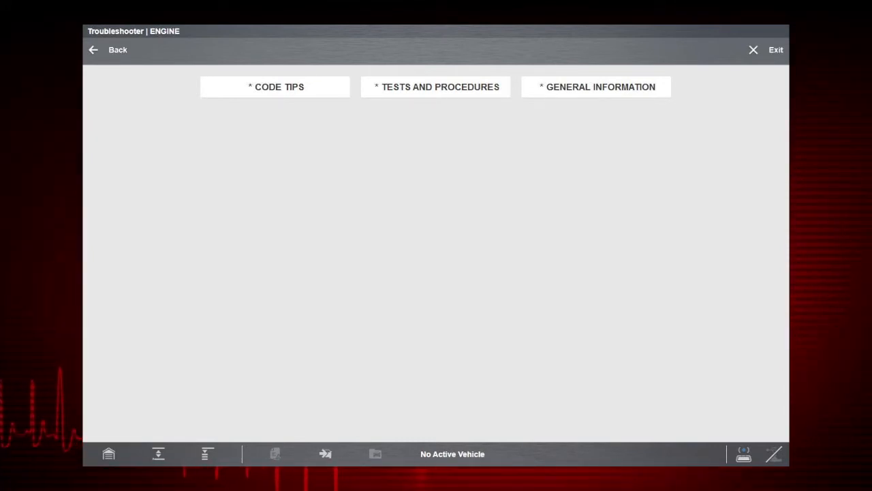
Step: Browse engine Code Tips down to the P05xx DTC list, then exit to Select Service
click(273, 87)
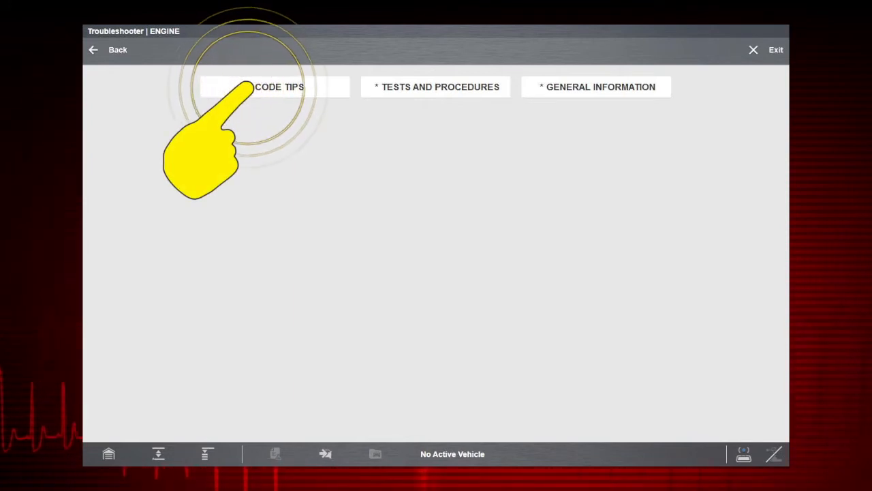
click(279, 87)
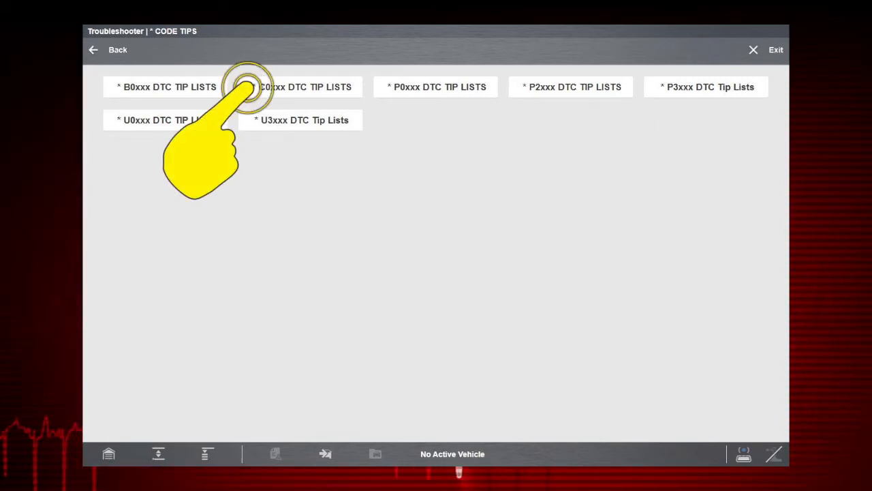
click(306, 87)
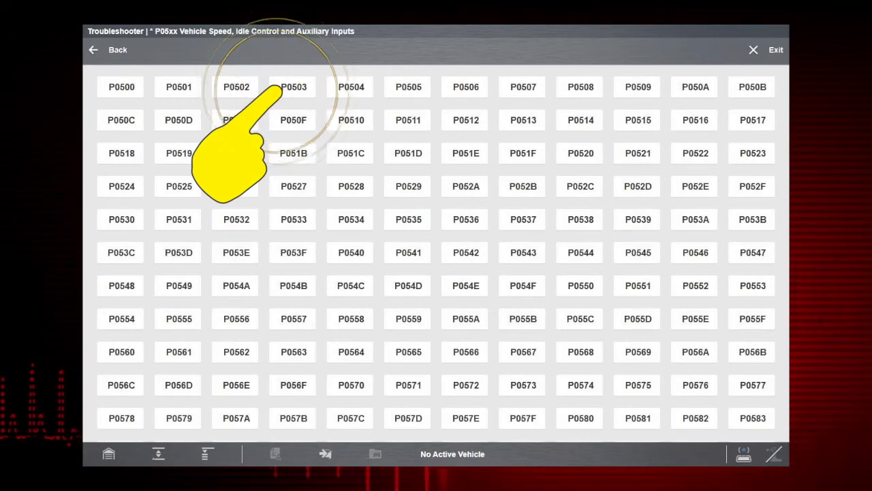
click(293, 86)
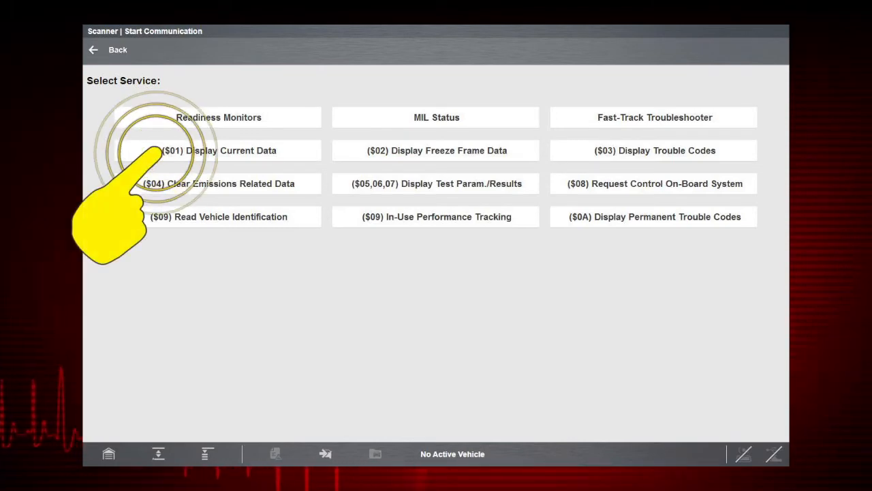
click(218, 150)
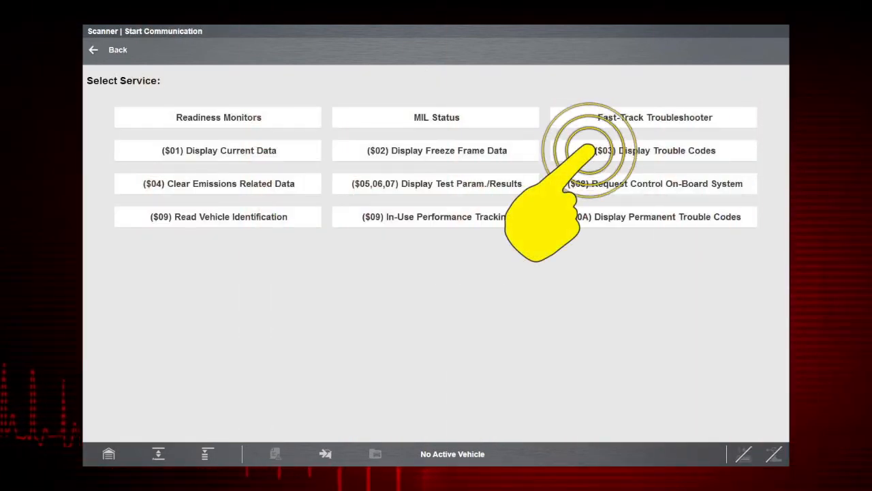
click(654, 150)
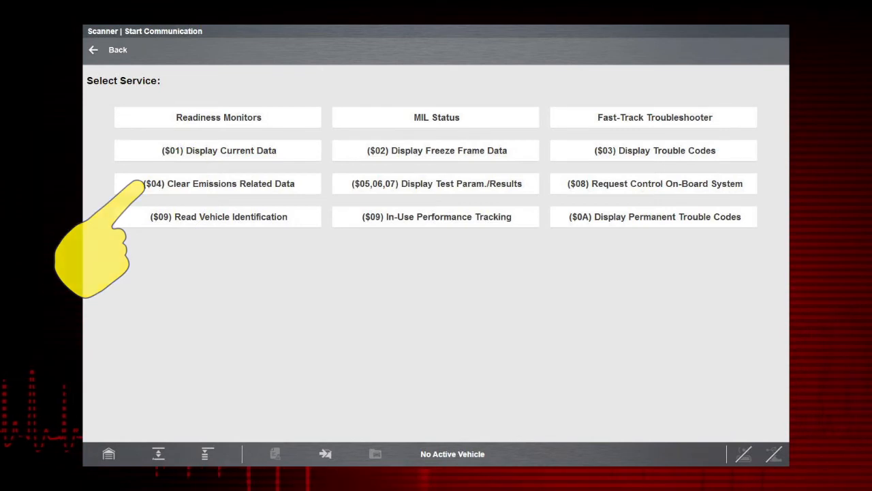
click(218, 183)
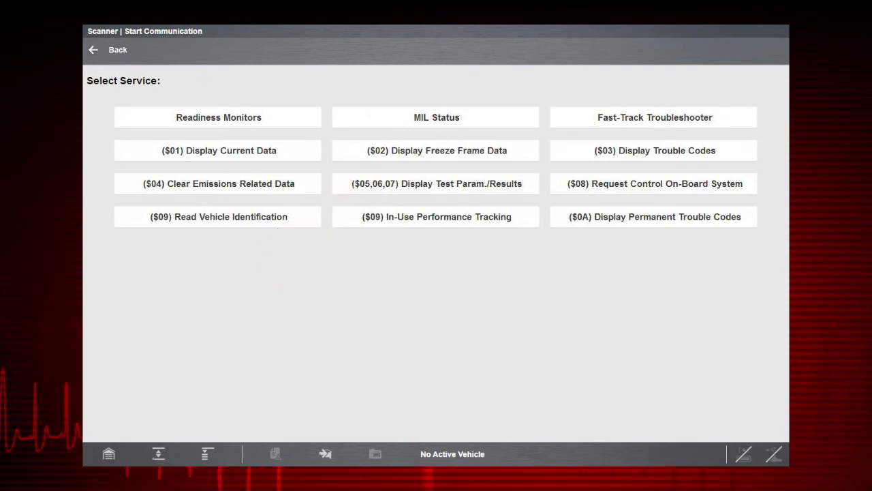
click(436, 184)
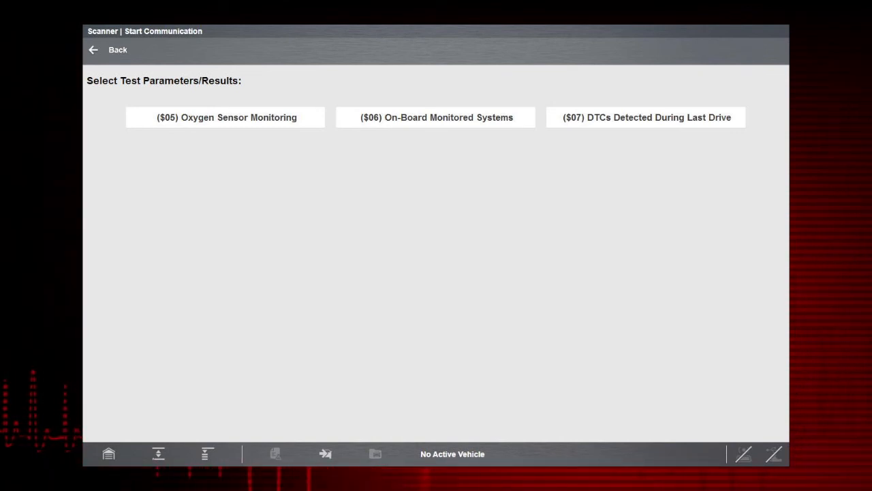
click(106, 49)
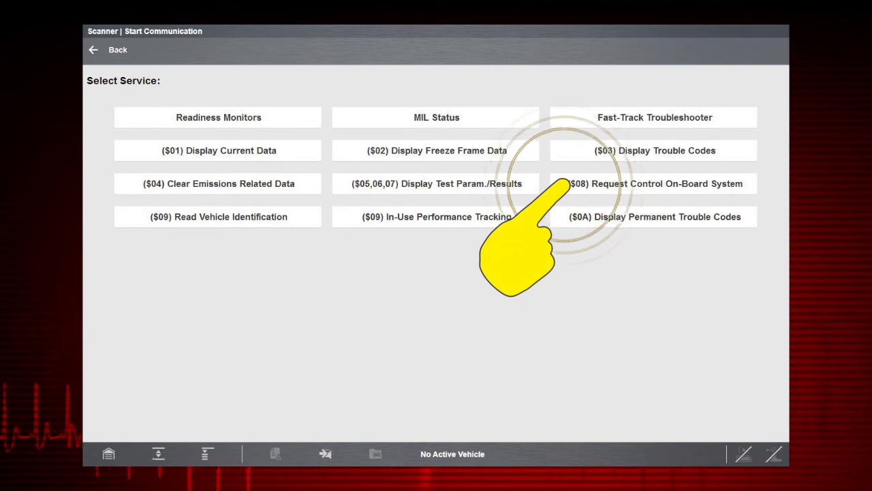
click(654, 183)
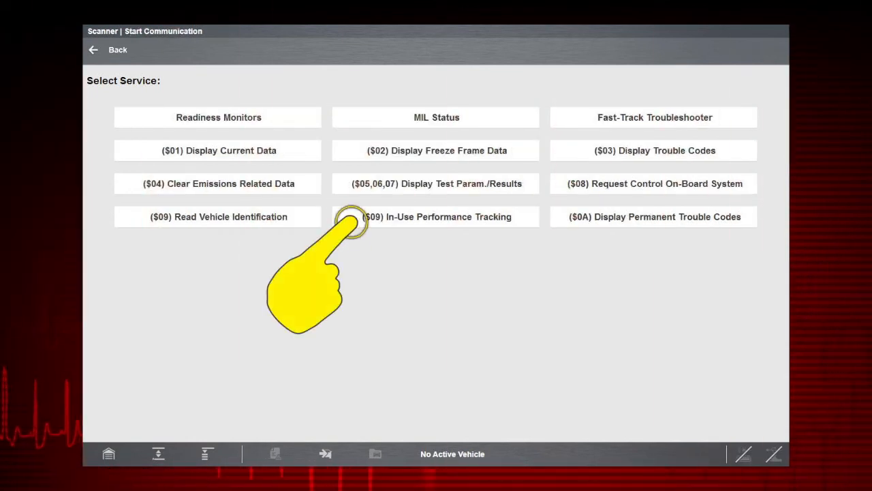
click(436, 216)
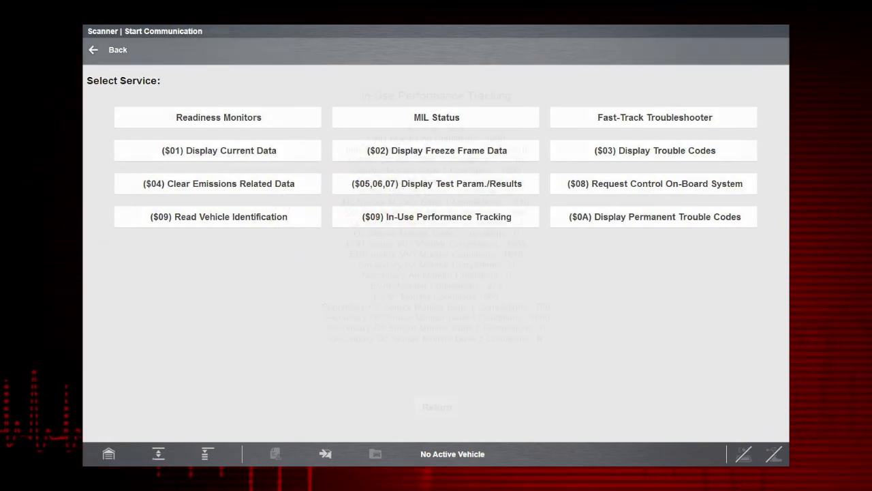
click(436, 216)
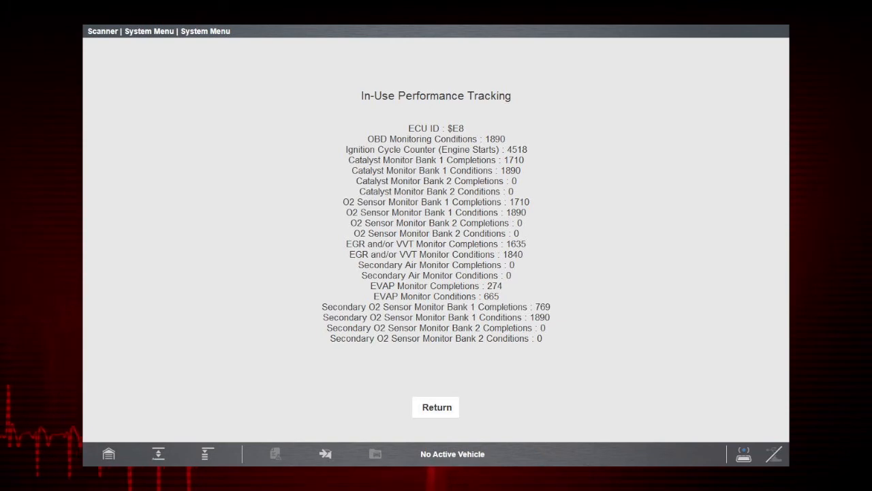
click(436, 407)
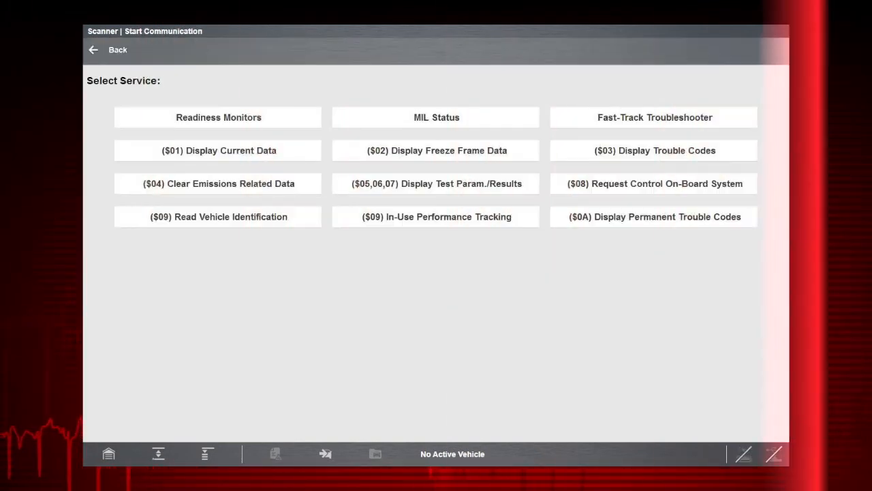